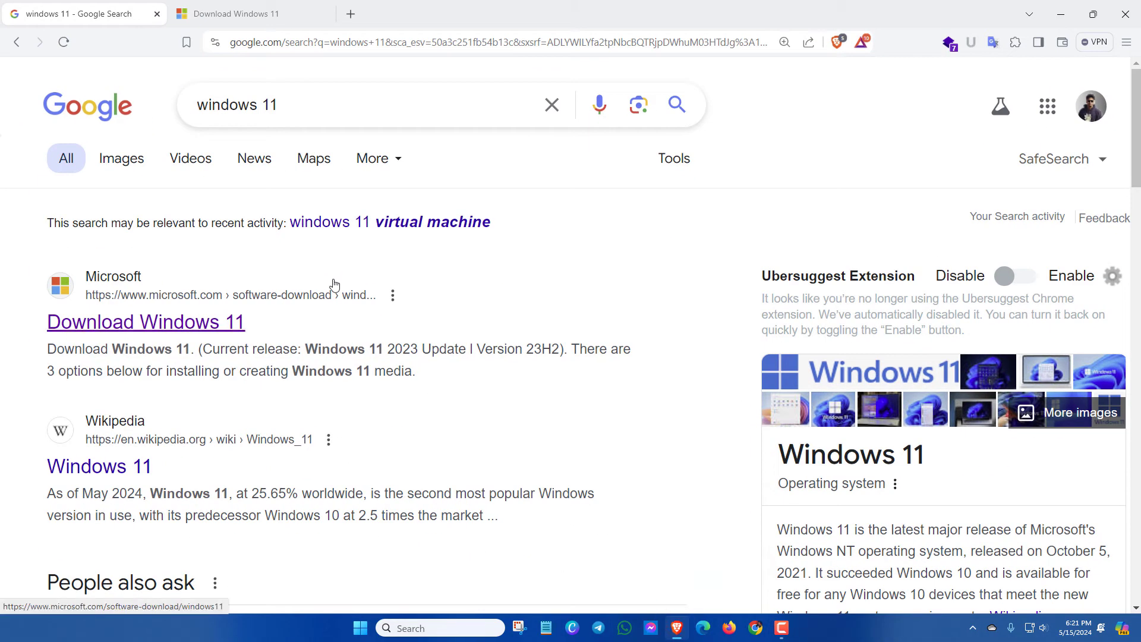
pyautogui.moveTo(272, 126)
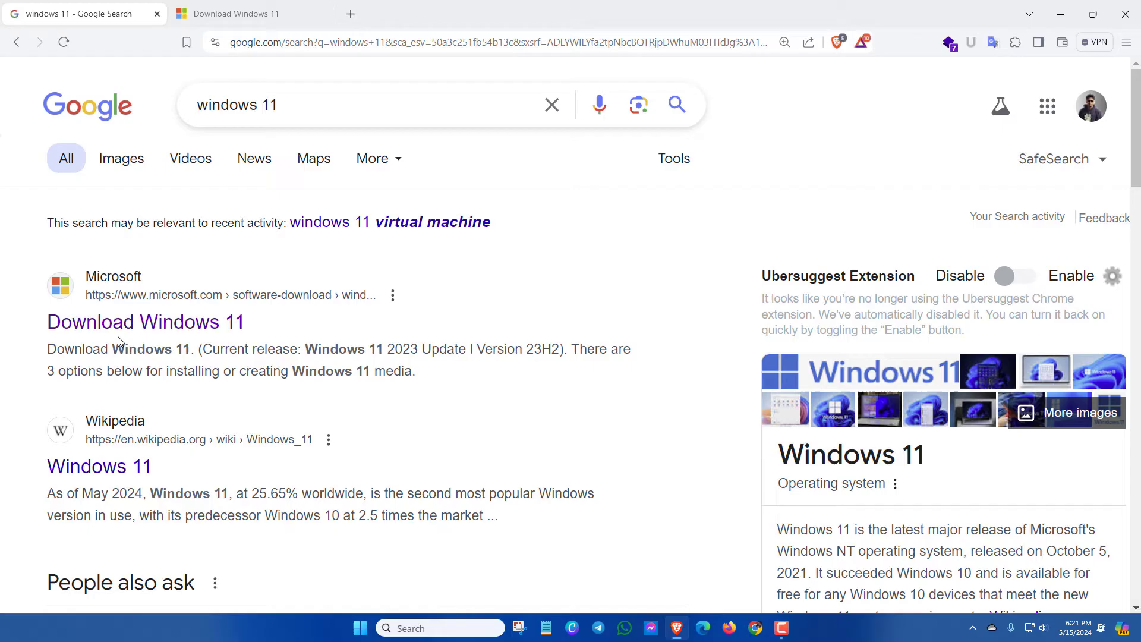
pyautogui.moveTo(125, 328)
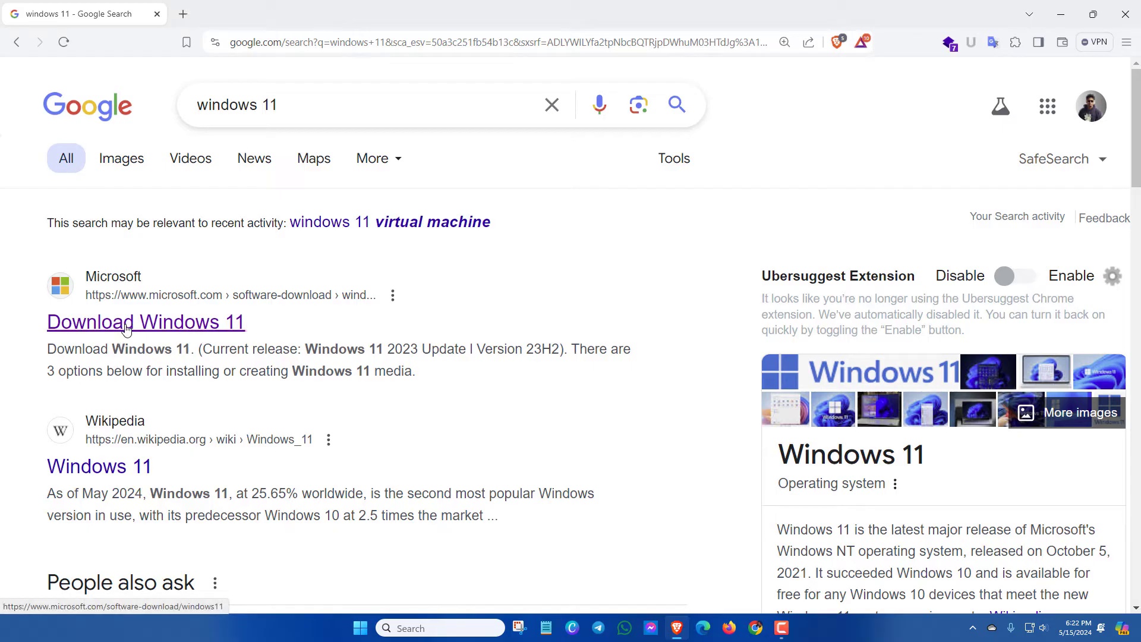
# Reach the 'Download Windows 11 Disk Image (ISO) for x64 devices' section of Microsoft's page
pyautogui.click(126, 322)
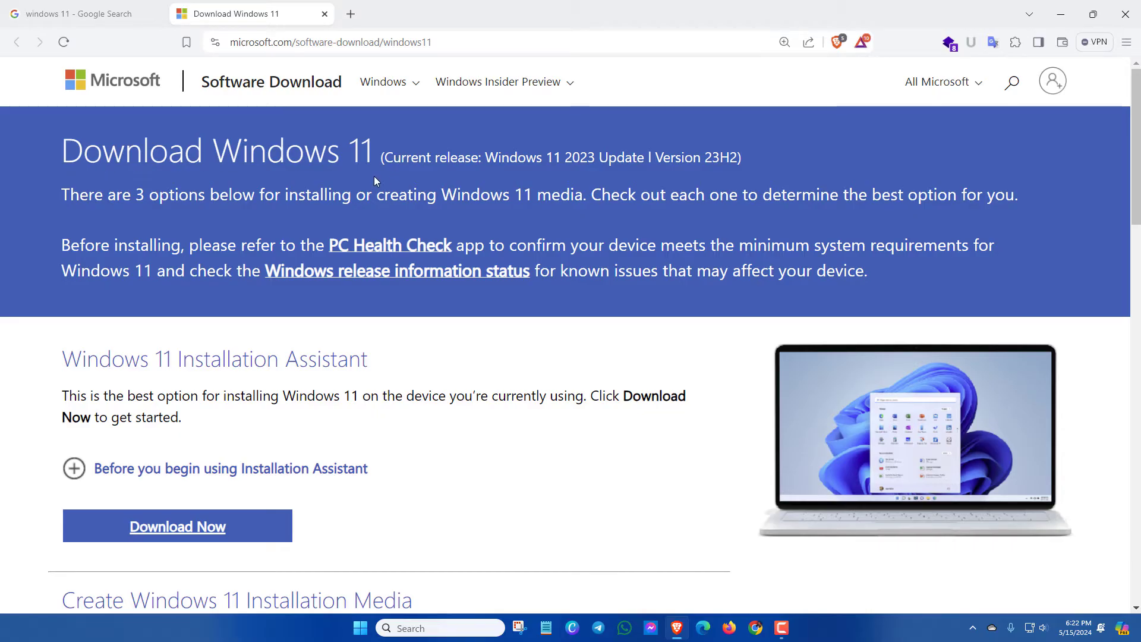
pyautogui.scroll(-3)
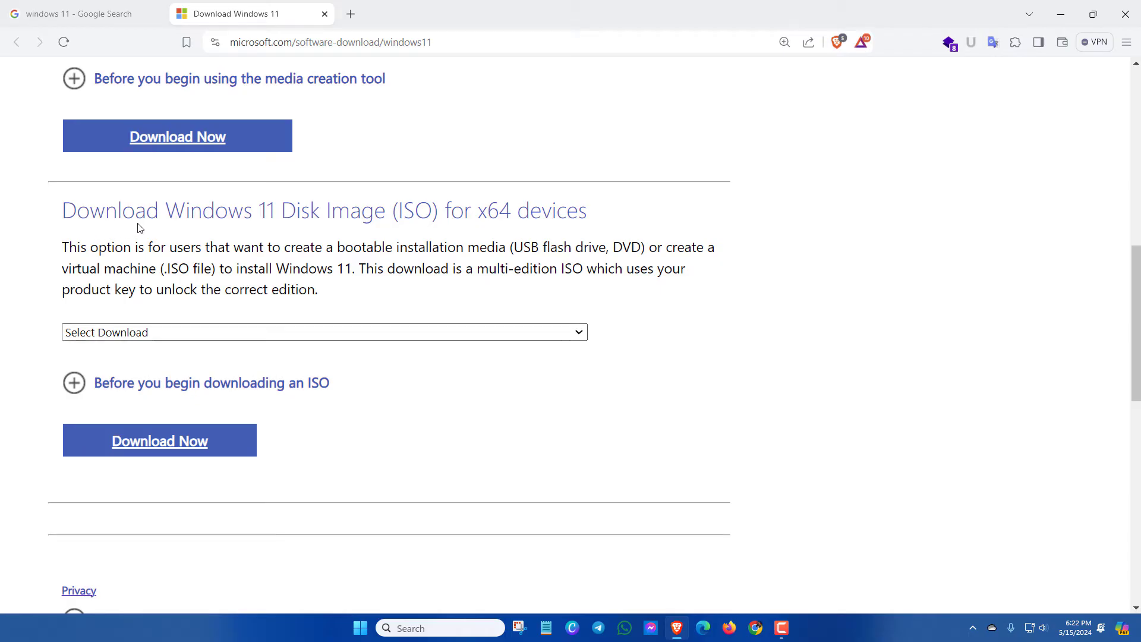
pyautogui.moveTo(279, 223)
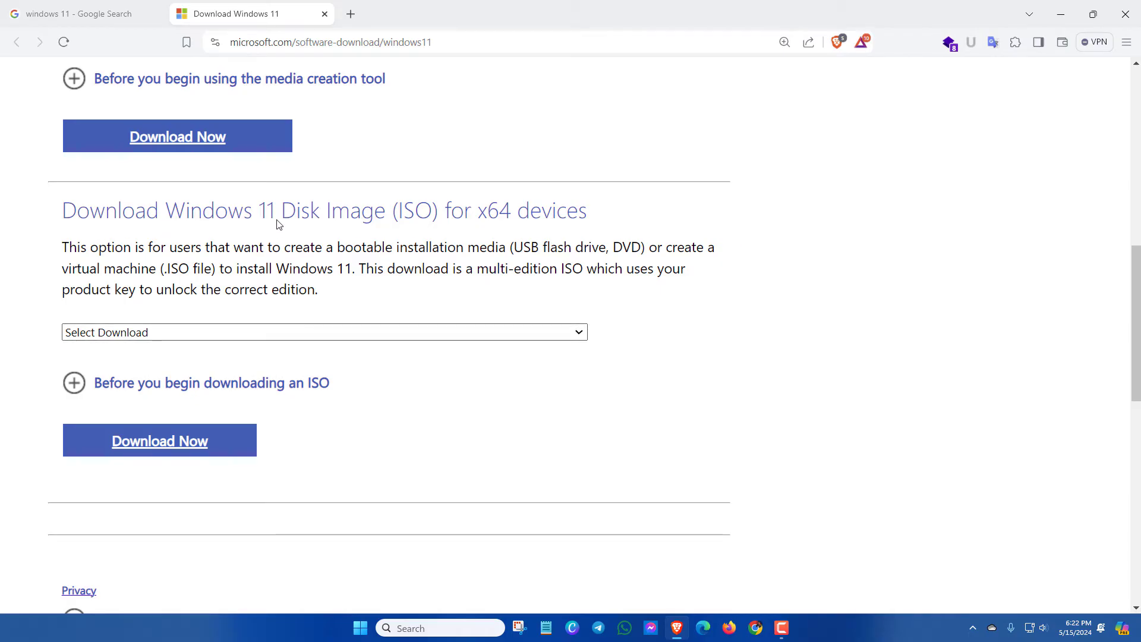
pyautogui.moveTo(421, 229)
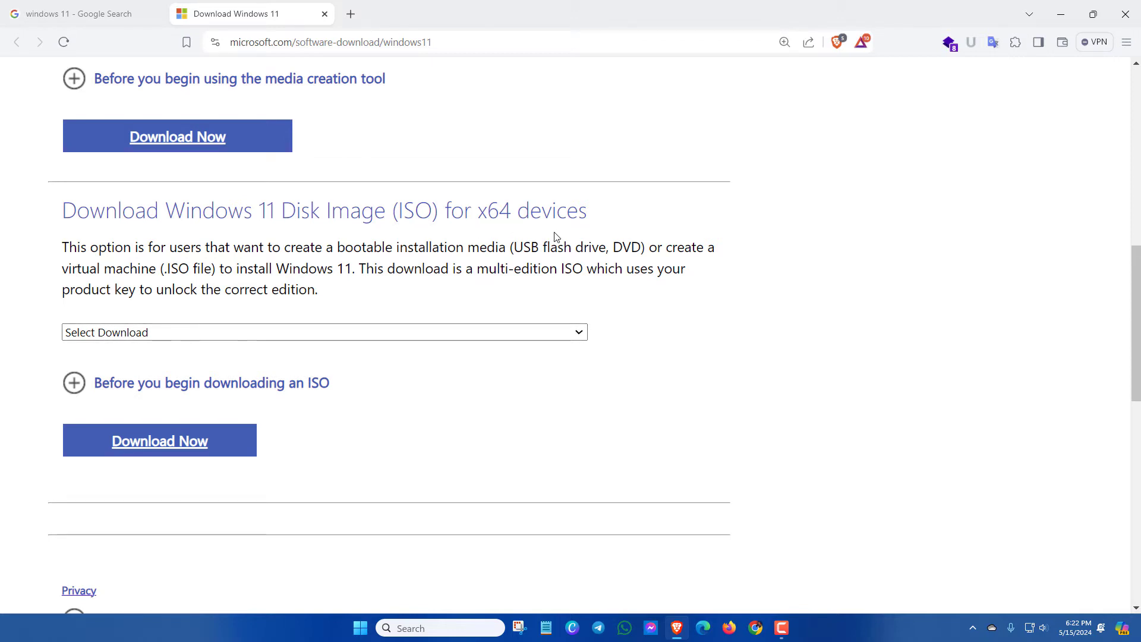
pyautogui.moveTo(494, 236)
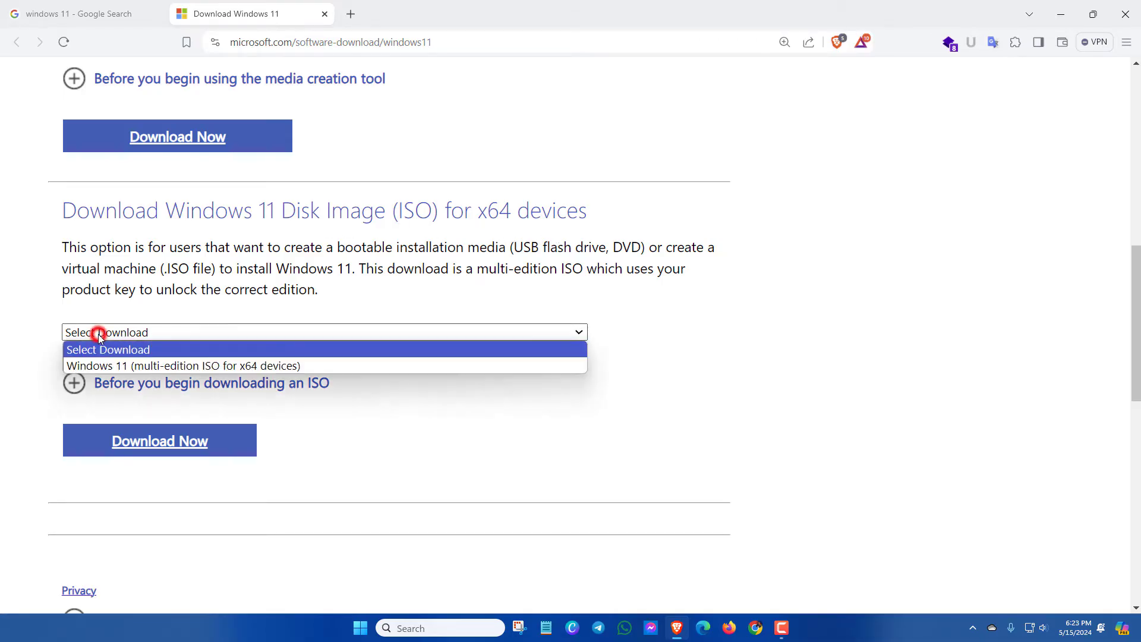
pyautogui.moveTo(126, 372)
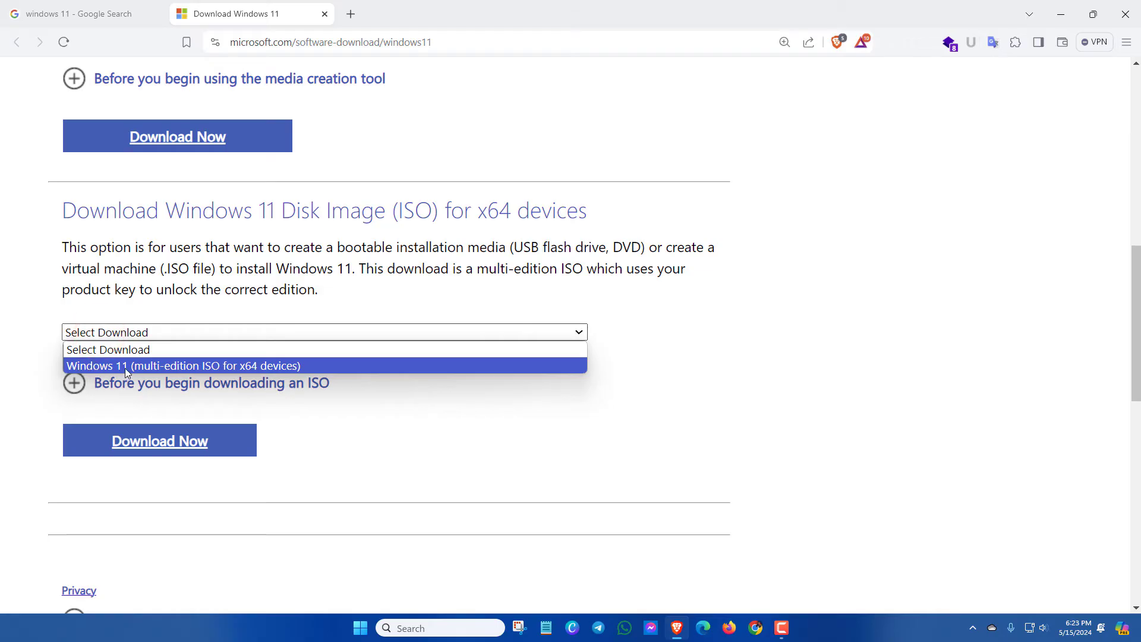
pyautogui.moveTo(192, 367)
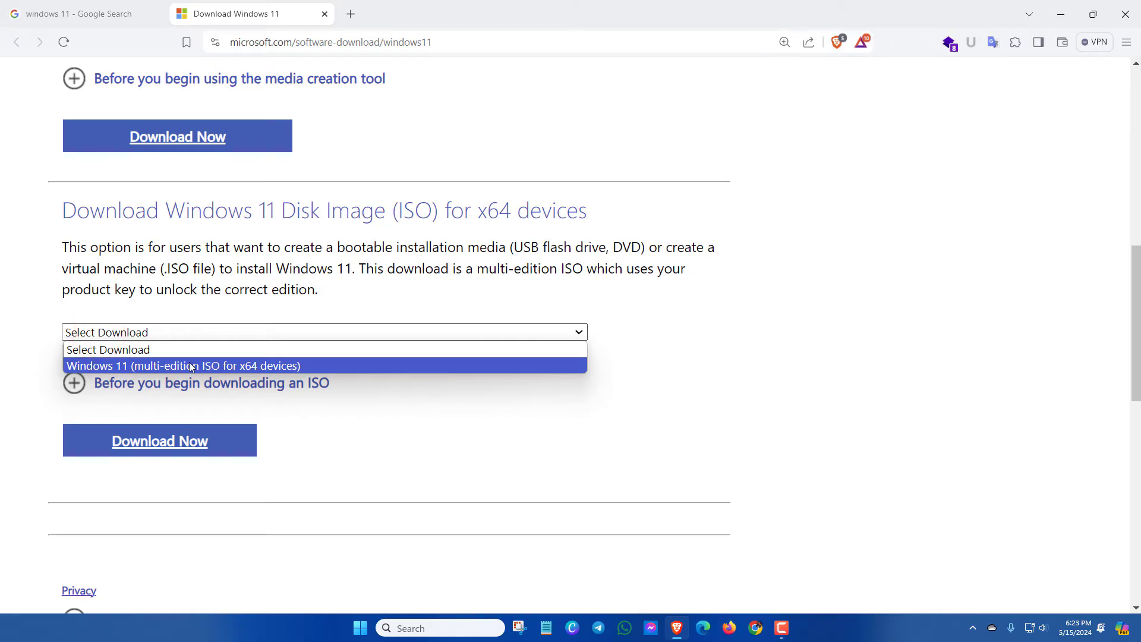
# Select 'Windows 11 (multi-edition ISO for x64 devices)' and submit with Download Now
pyautogui.click(190, 366)
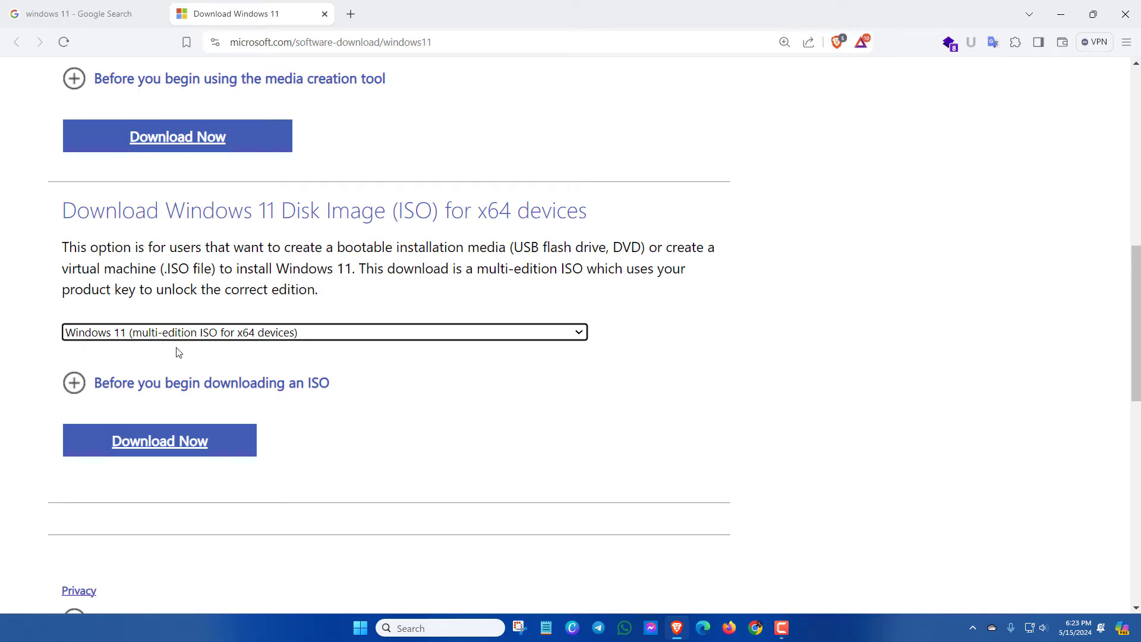
pyautogui.moveTo(161, 445)
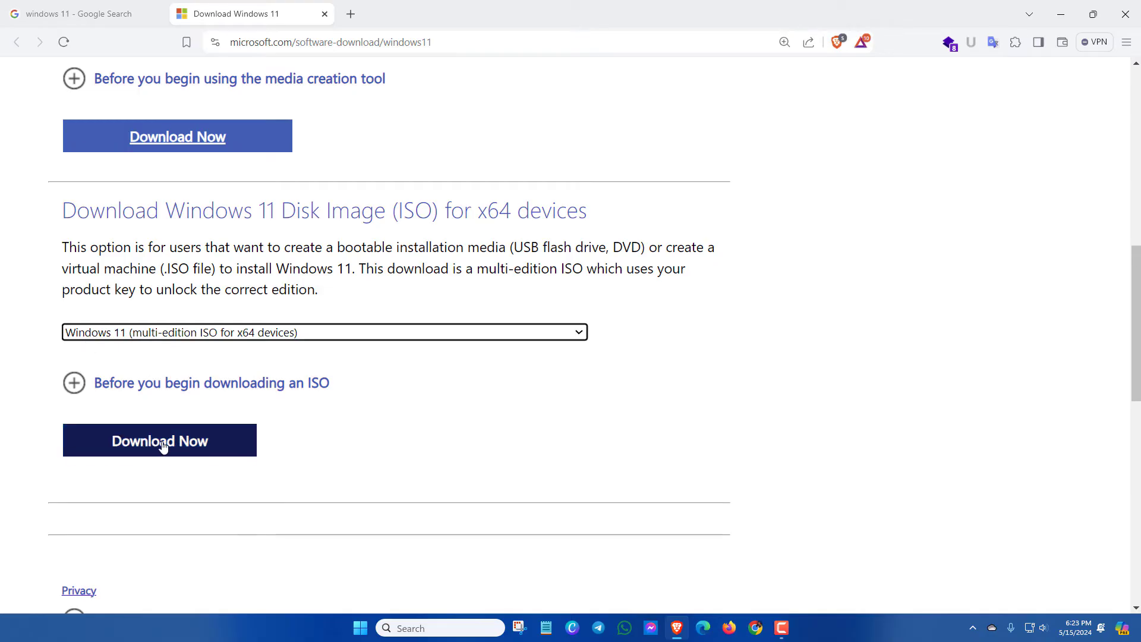
pyautogui.click(159, 440)
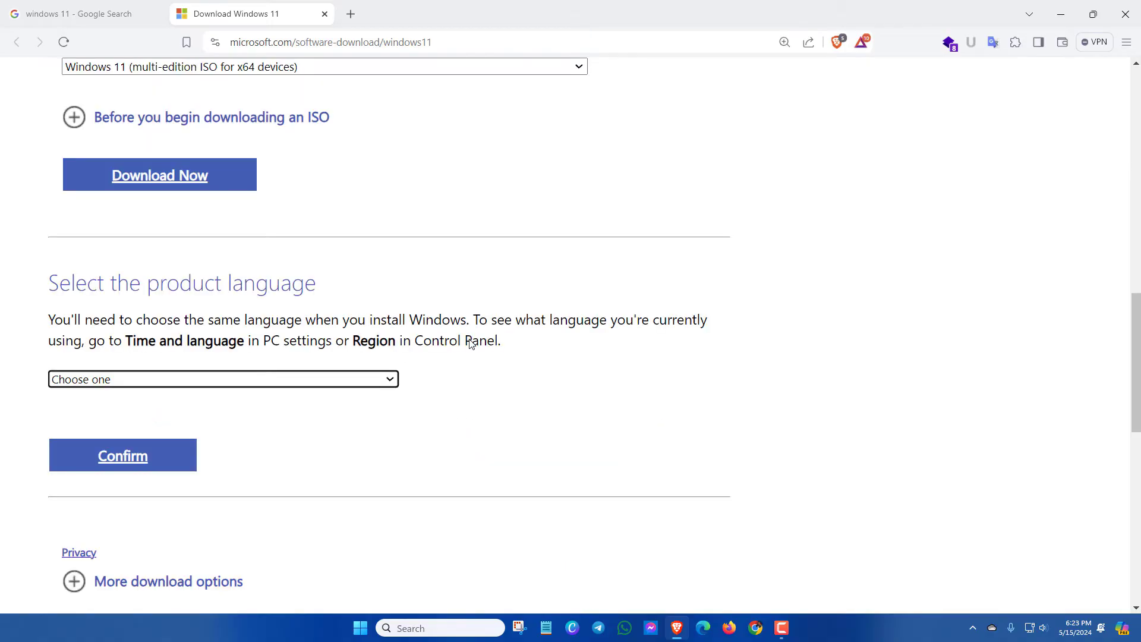
# Choose English (United States) as product language and confirm to reveal the 64-bit download link
pyautogui.scroll(-3)
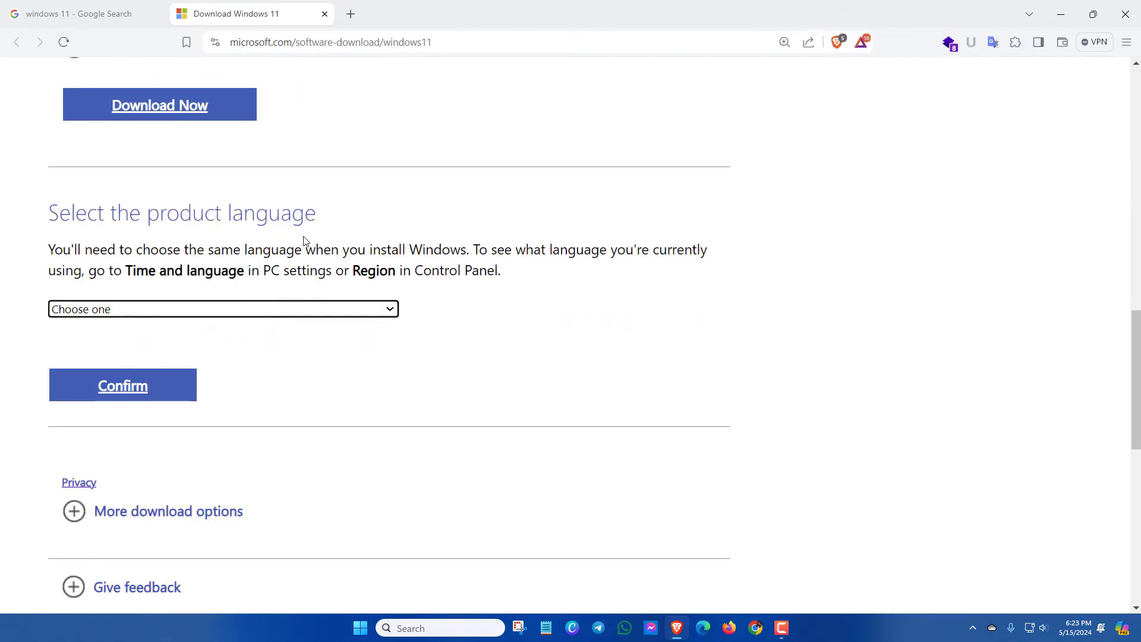
pyautogui.click(222, 309)
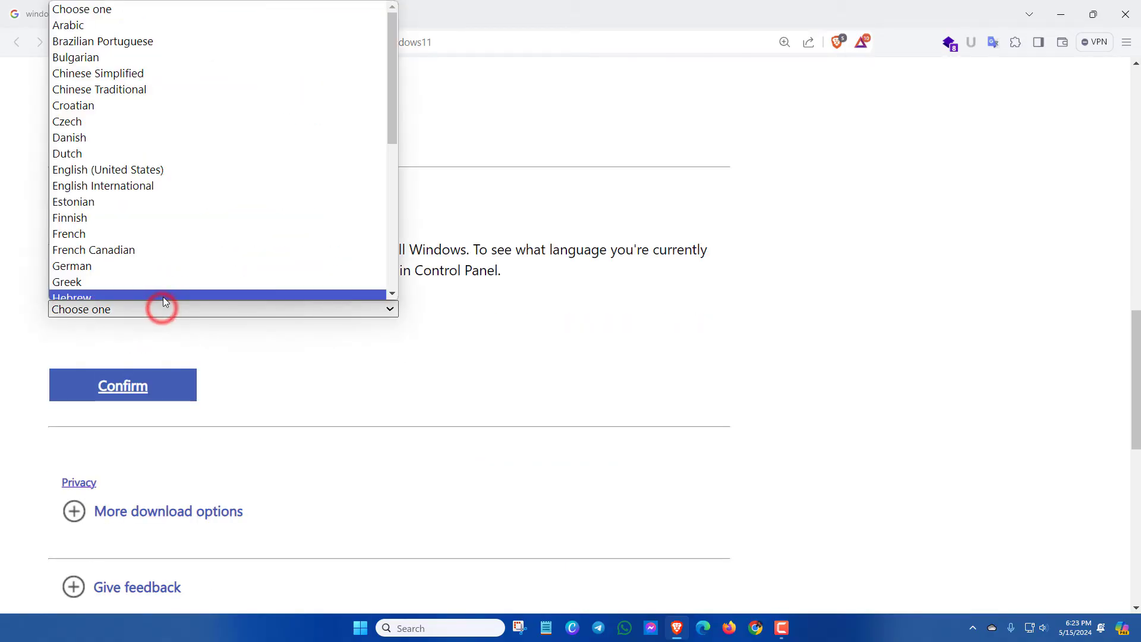
pyautogui.moveTo(97, 169)
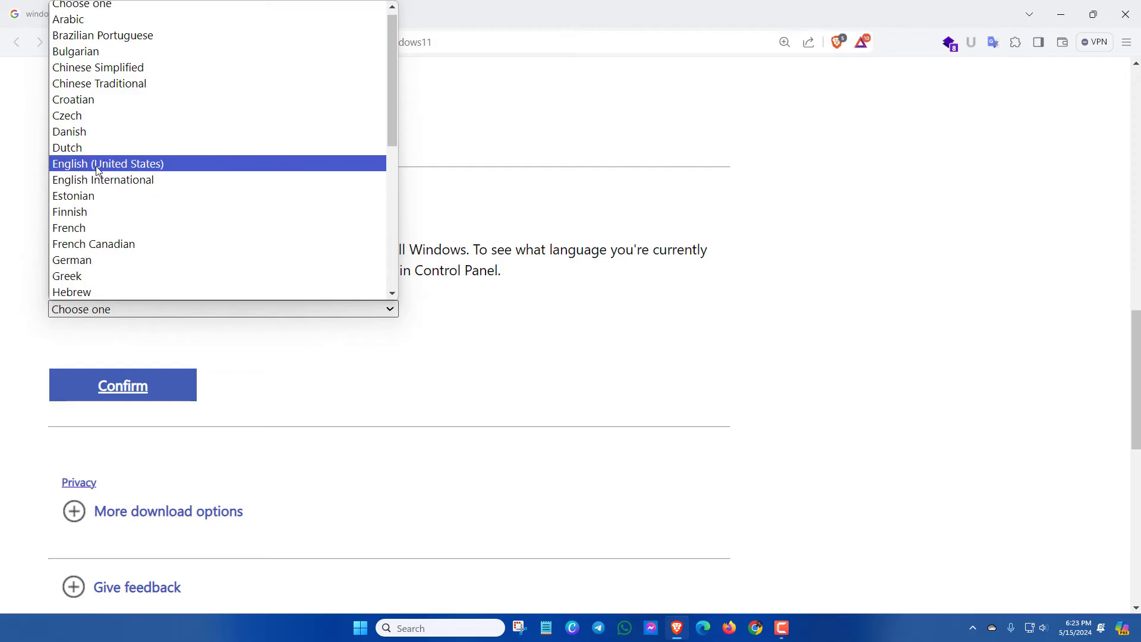
pyautogui.moveTo(121, 169)
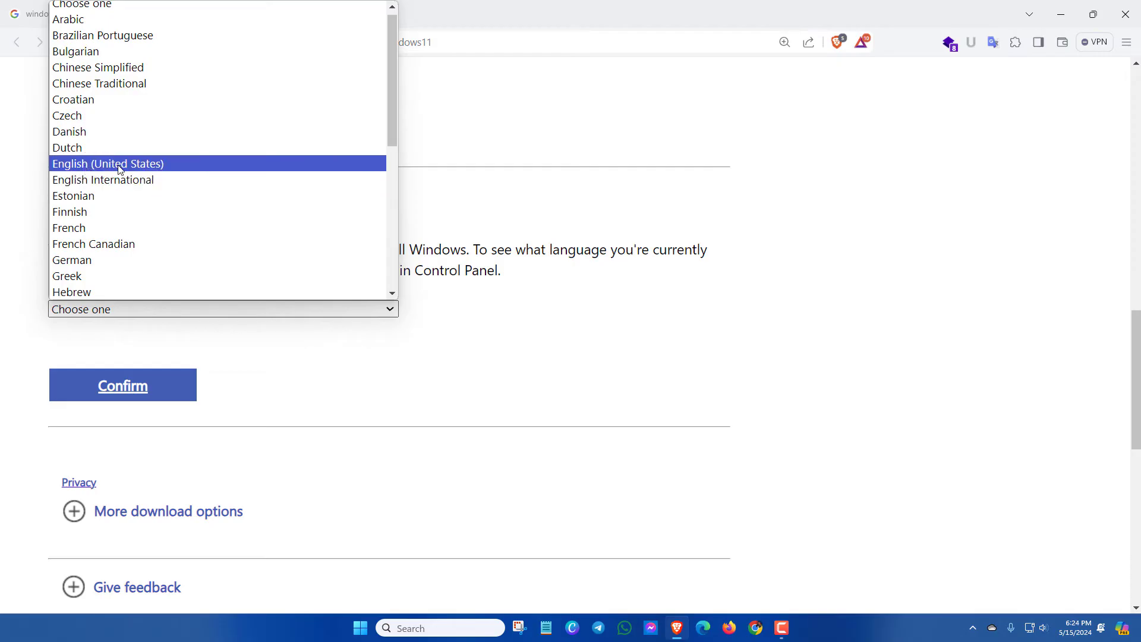
pyautogui.click(116, 163)
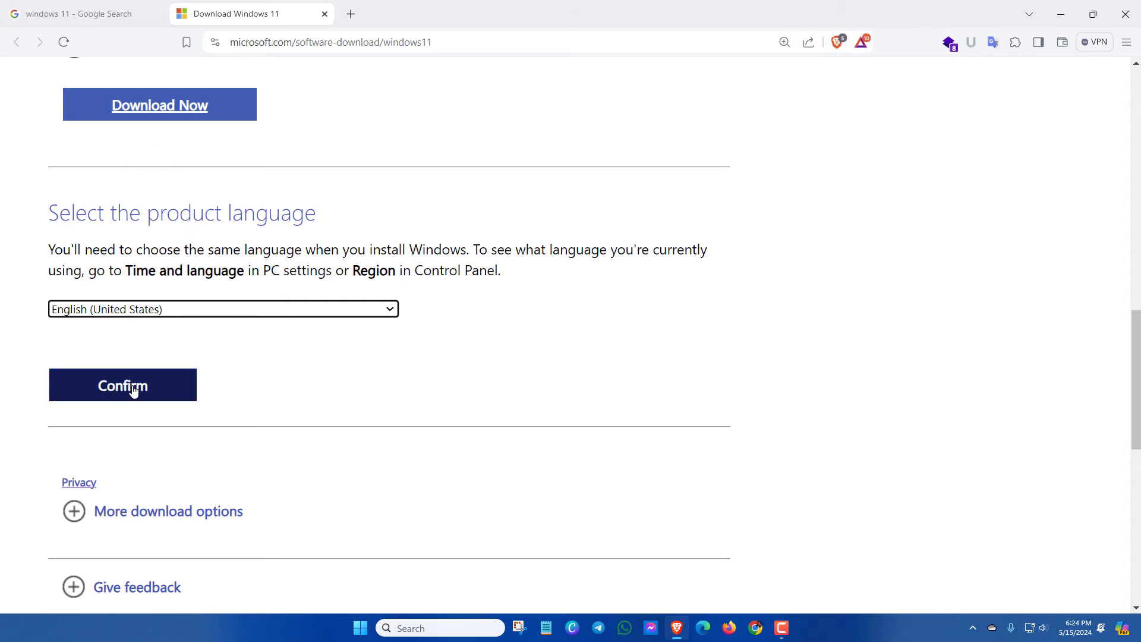
pyautogui.click(123, 385)
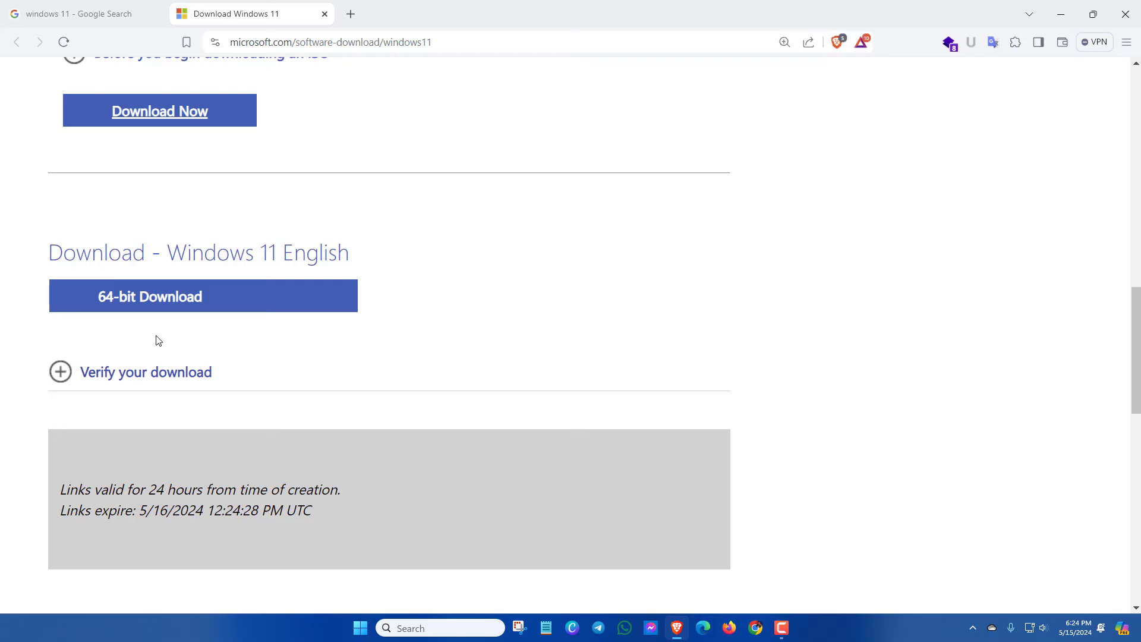
pyautogui.moveTo(300, 257)
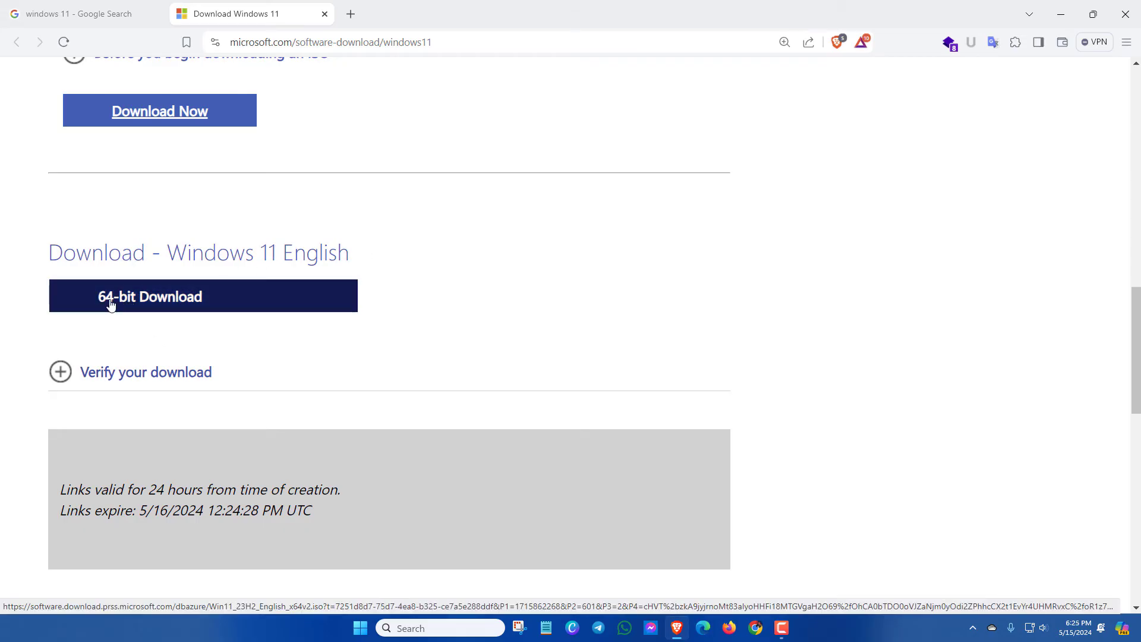
# Start the 64-bit download and save Win11_23H2_English_x64v2 to the Desktop
pyautogui.click(178, 300)
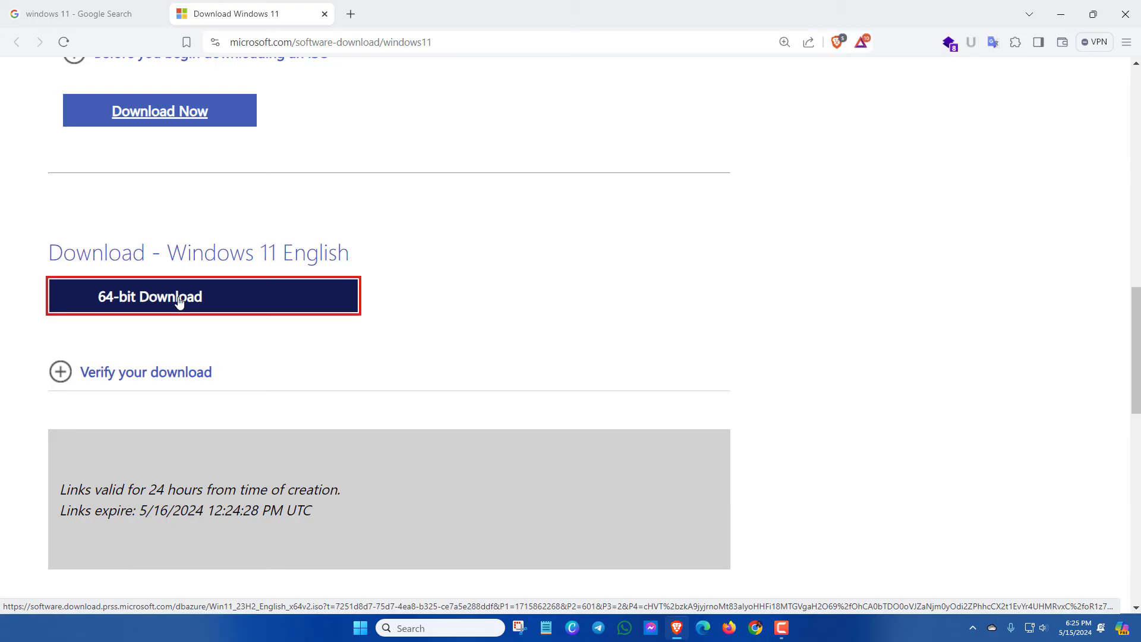
pyautogui.click(181, 300)
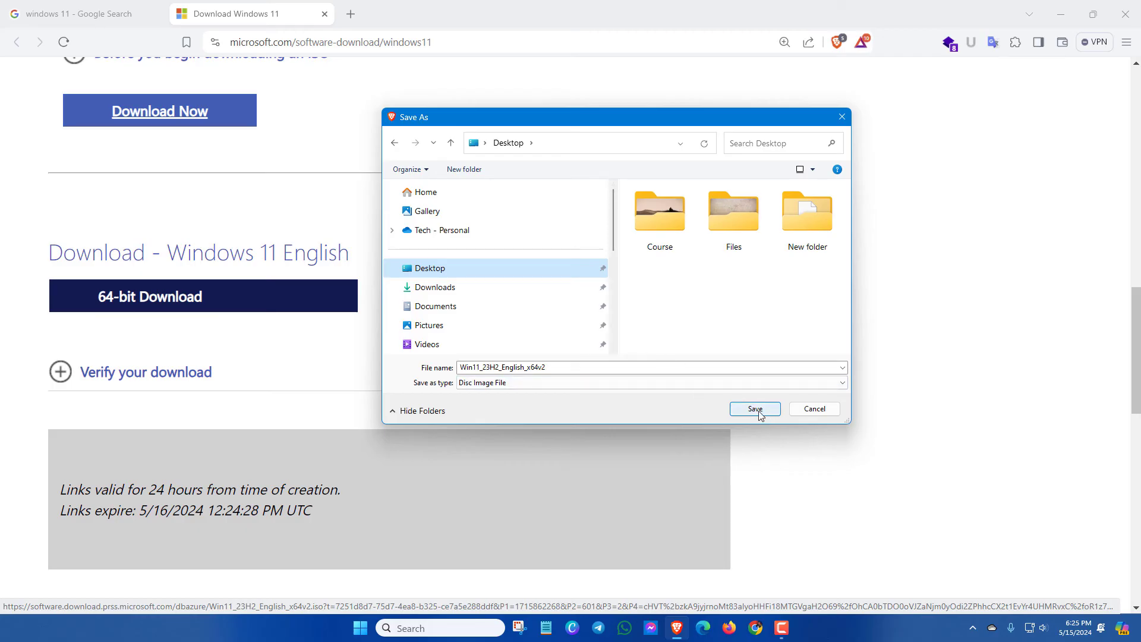
pyautogui.click(755, 409)
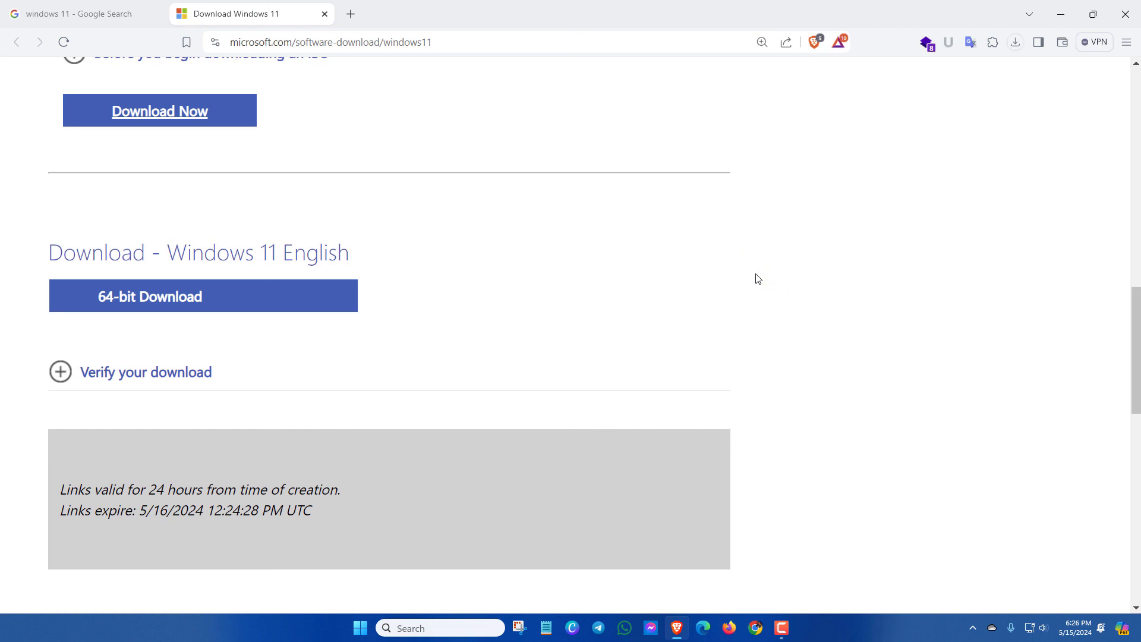
# View Brave's recent downloads showing Win11_23H2_English_x64v2.iso, 0.0 of 6.3 GB, in progress
pyautogui.click(1015, 41)
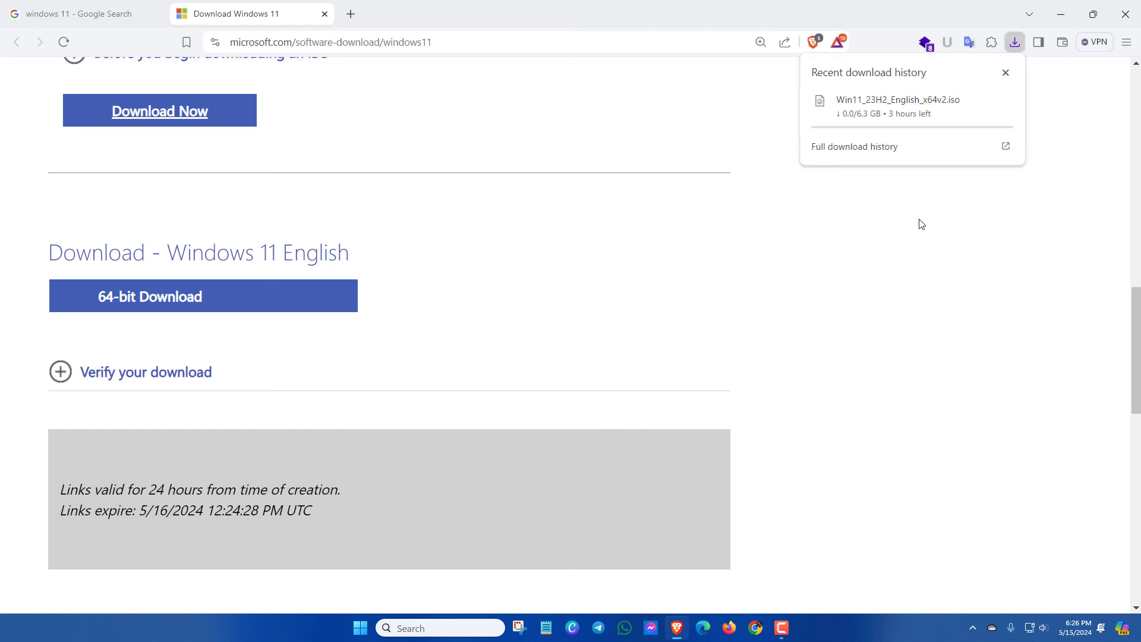